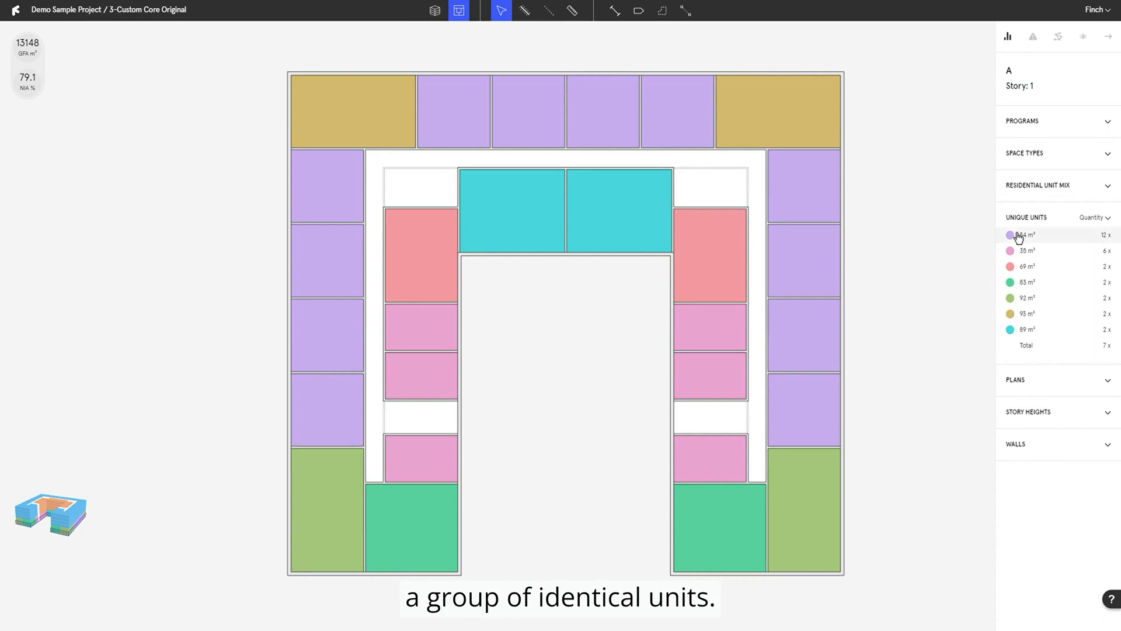
Select all twelve identical 54 m² units and bring up their unit options
click(676, 111)
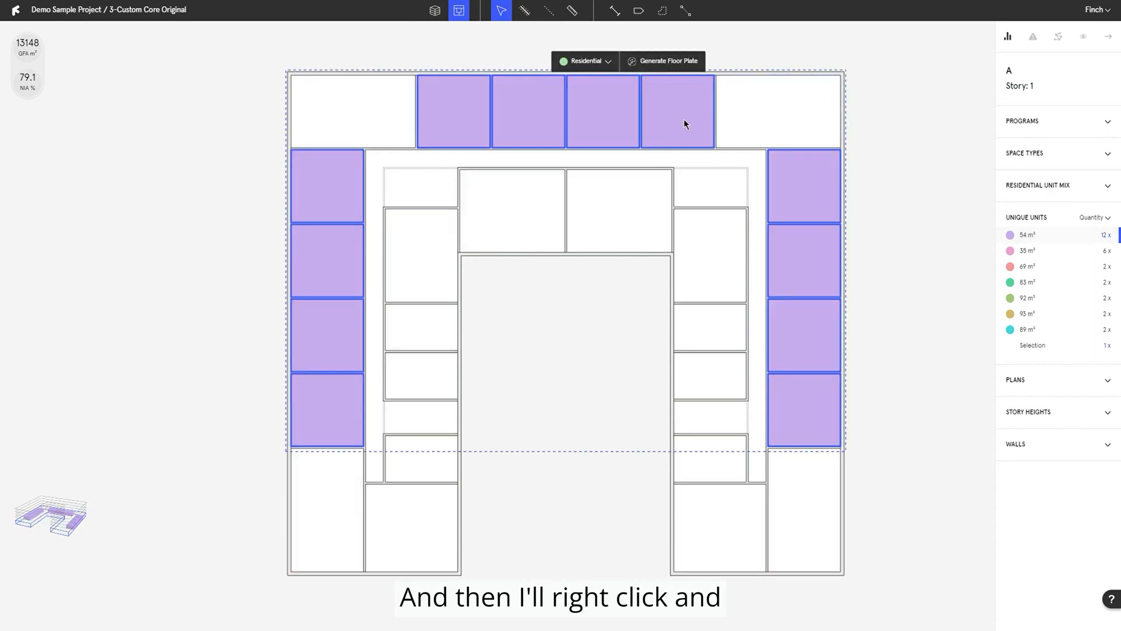
right_click(685, 125)
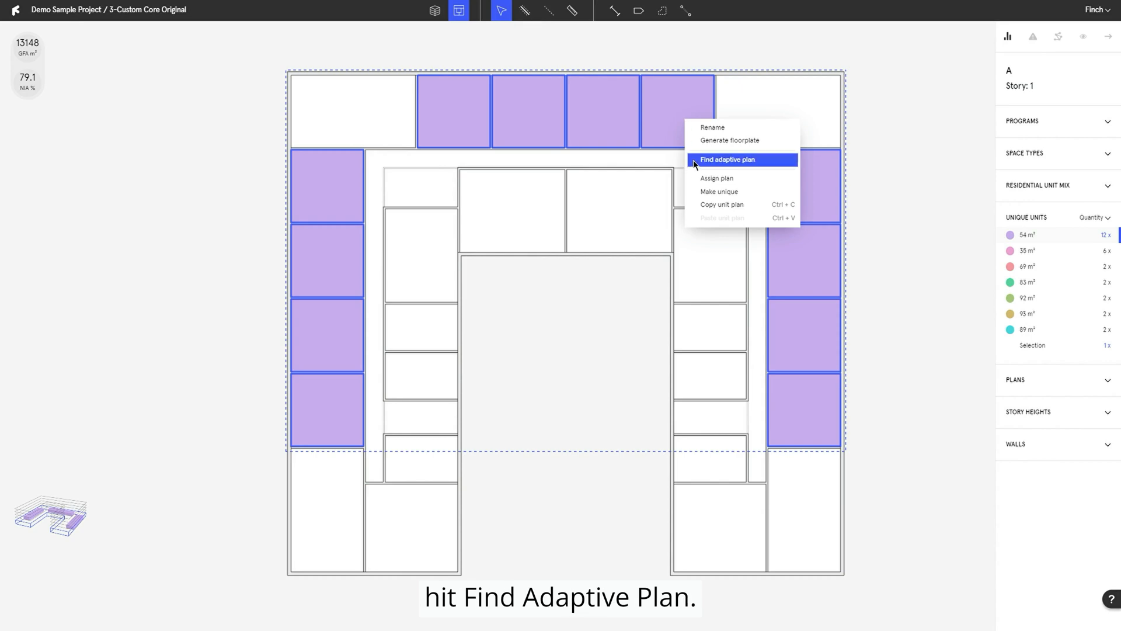
Find an adaptive plan, compare Project A with the 71%-match Project A2, and assign Project A
click(727, 160)
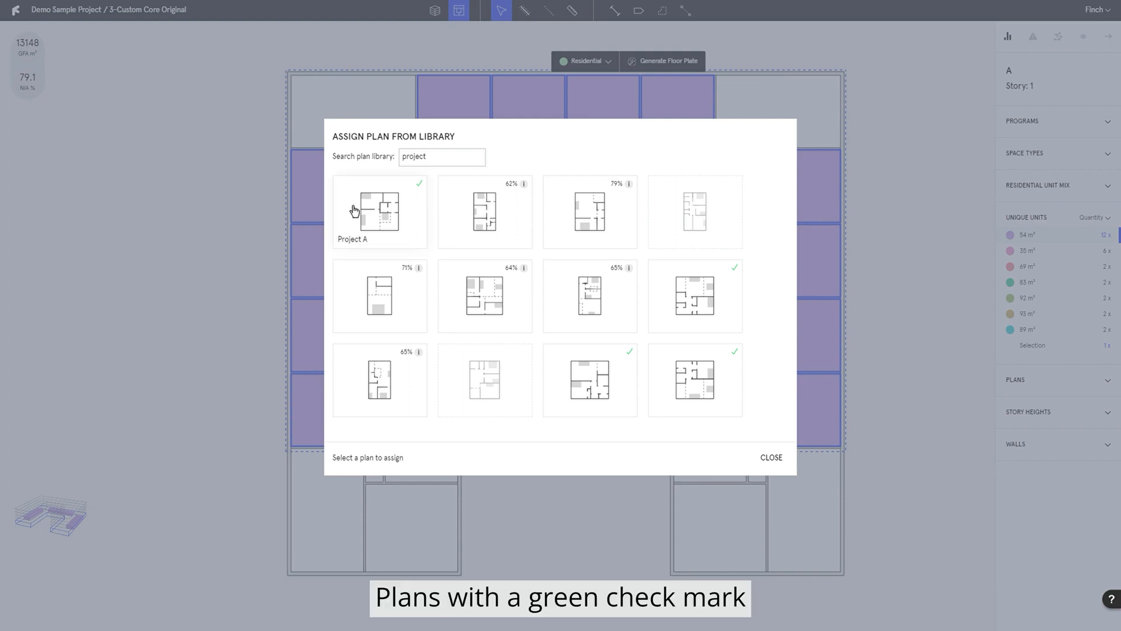
click(379, 211)
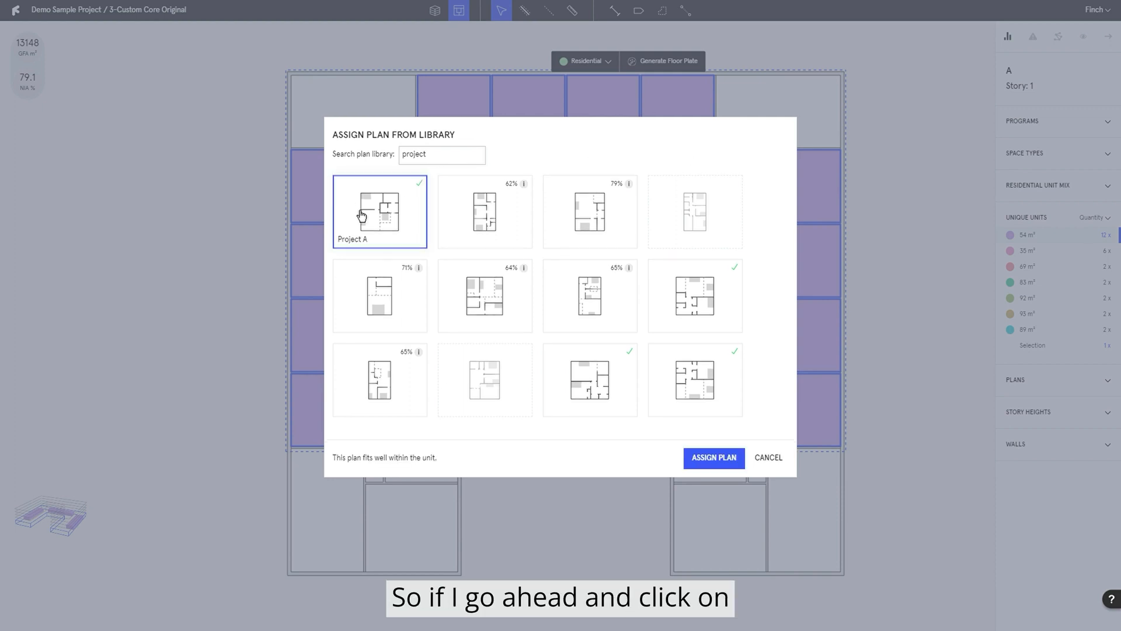
mouse_move(713, 457)
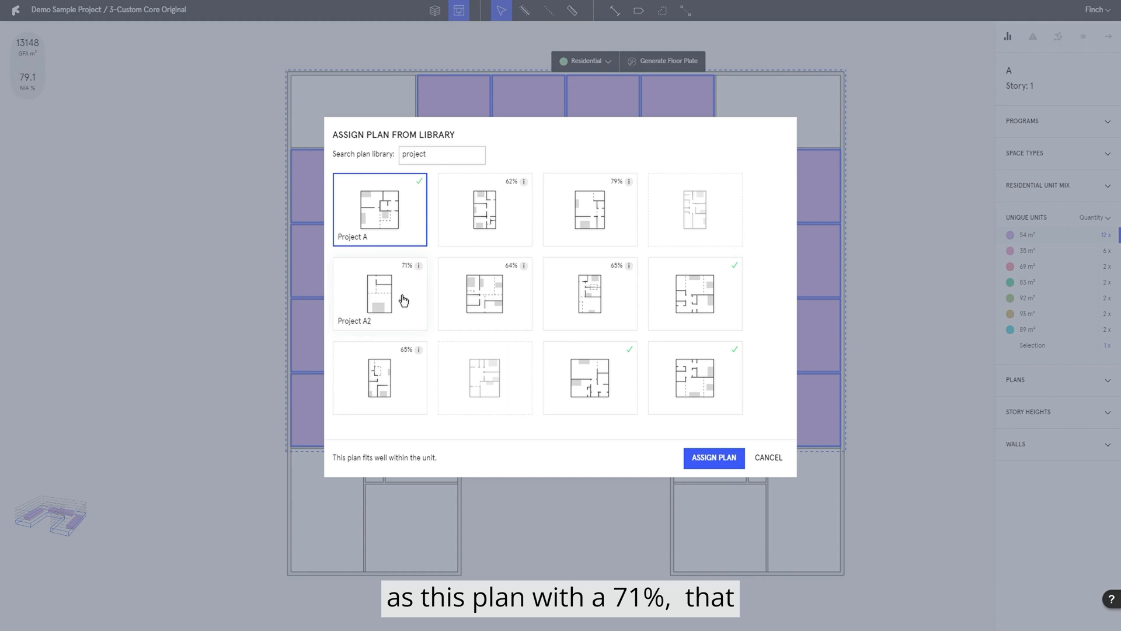
click(379, 293)
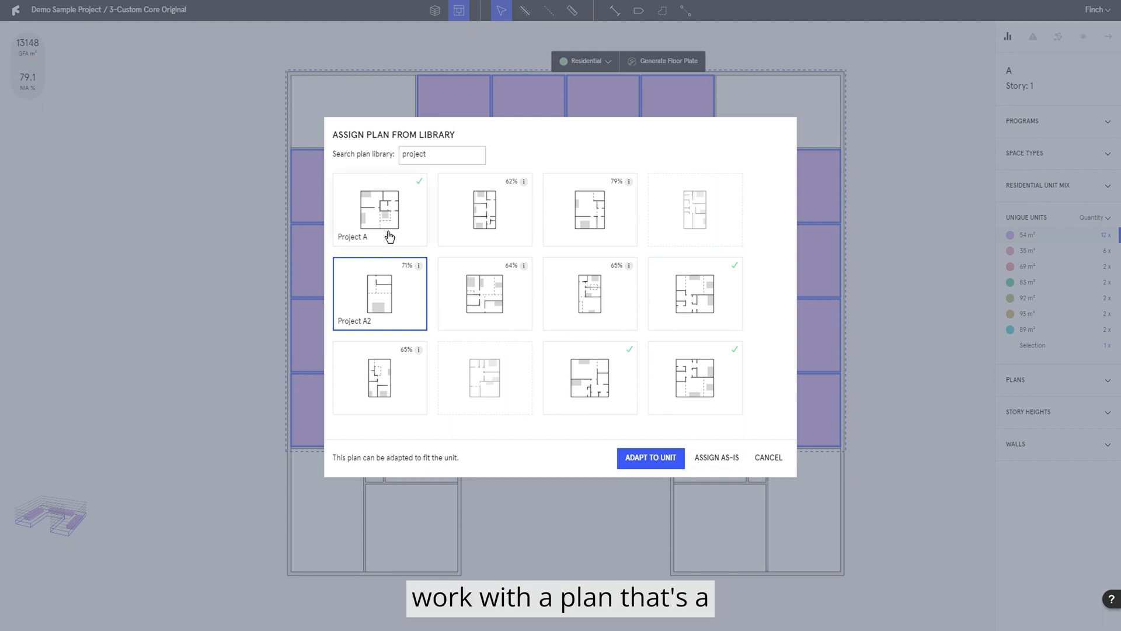
click(379, 209)
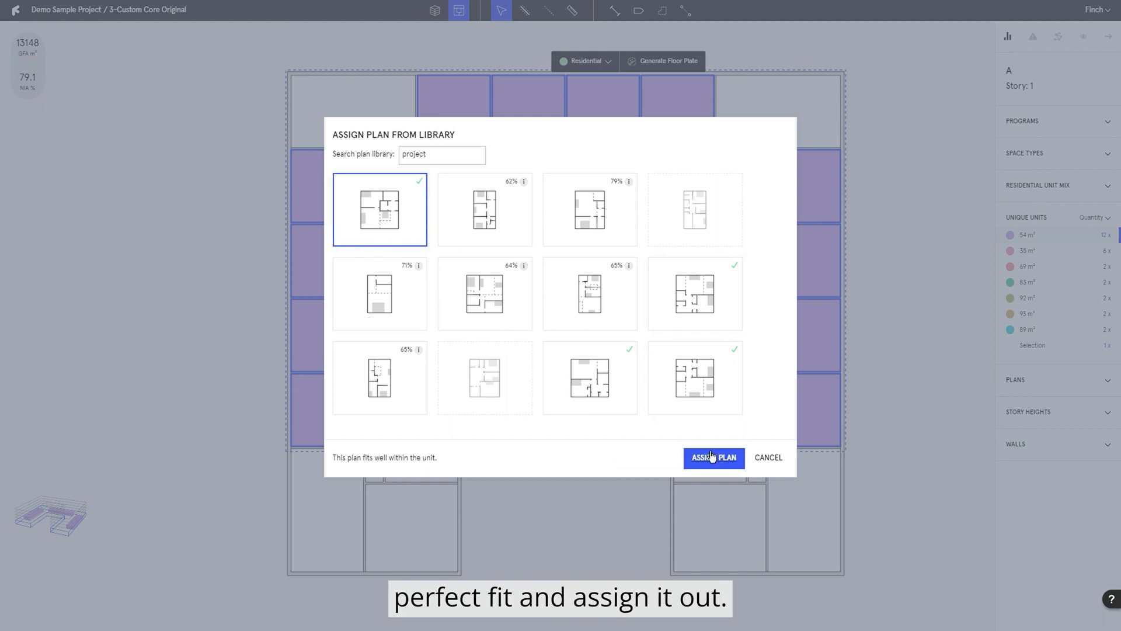
click(713, 458)
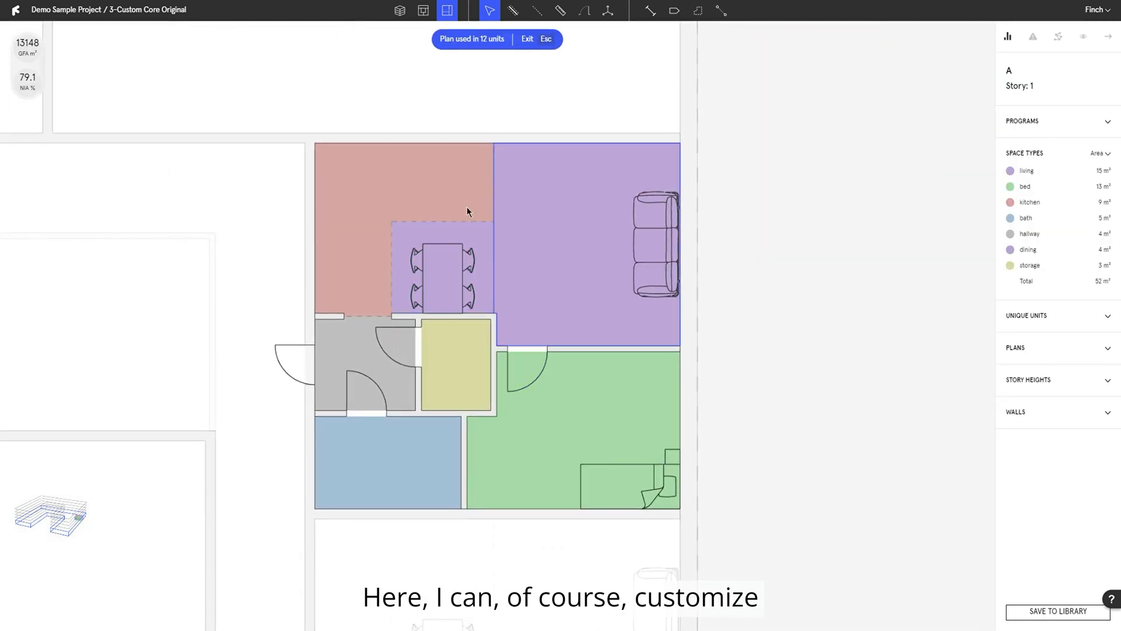
Pick a space in the unit plan and save the layout to the library as Project B
click(457, 363)
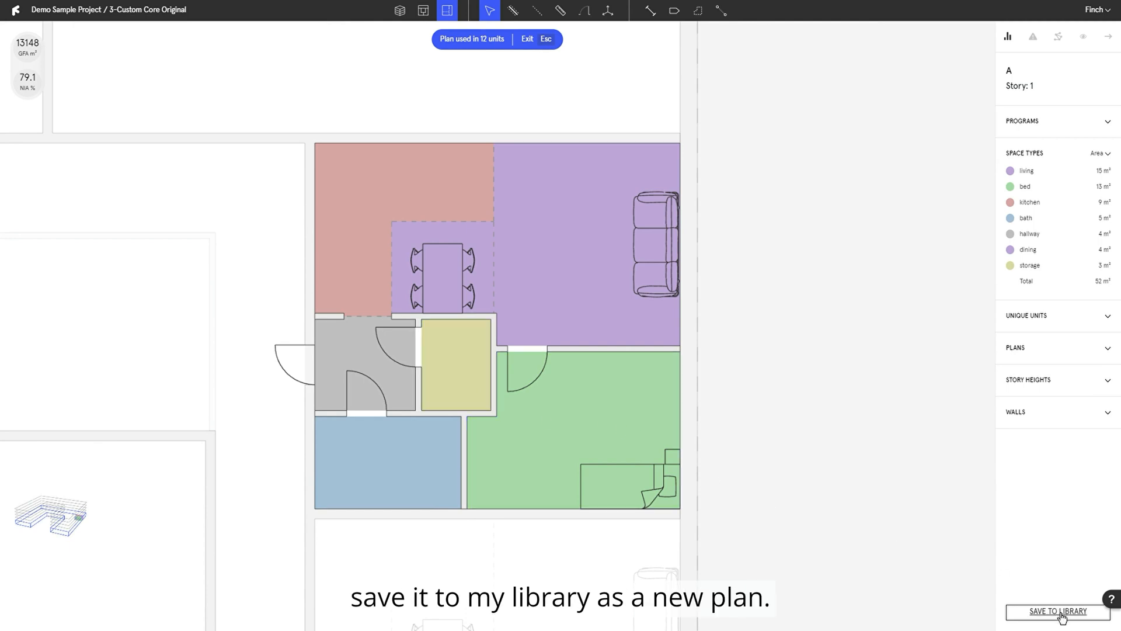
click(1059, 611)
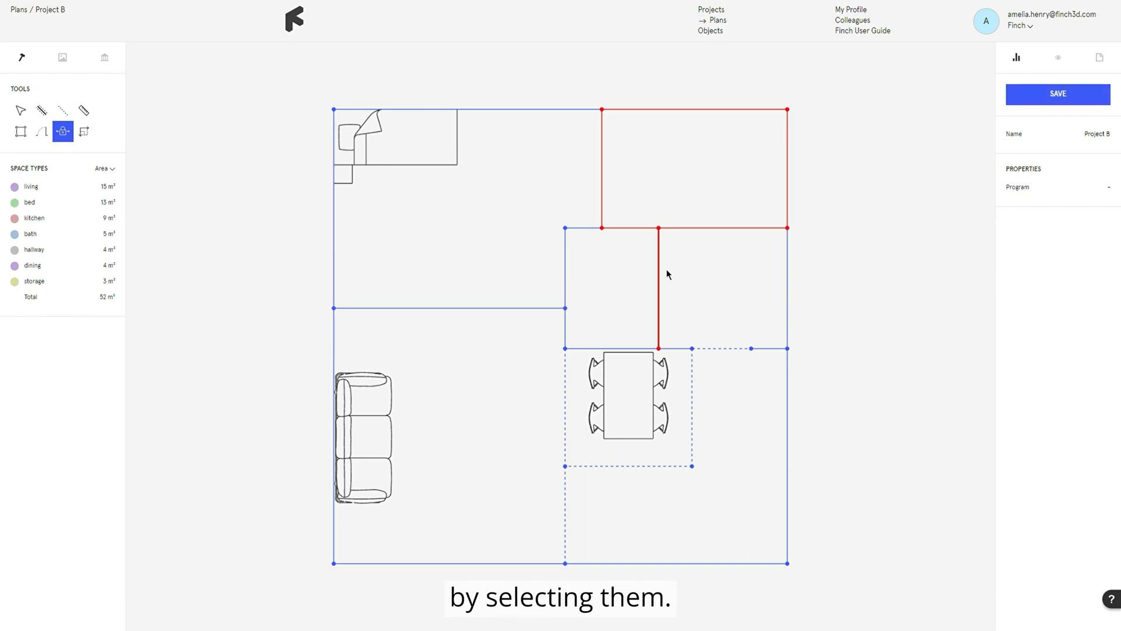
Lock the bathroom and hallway walls, then preview Project B stretched to a larger size
click(84, 131)
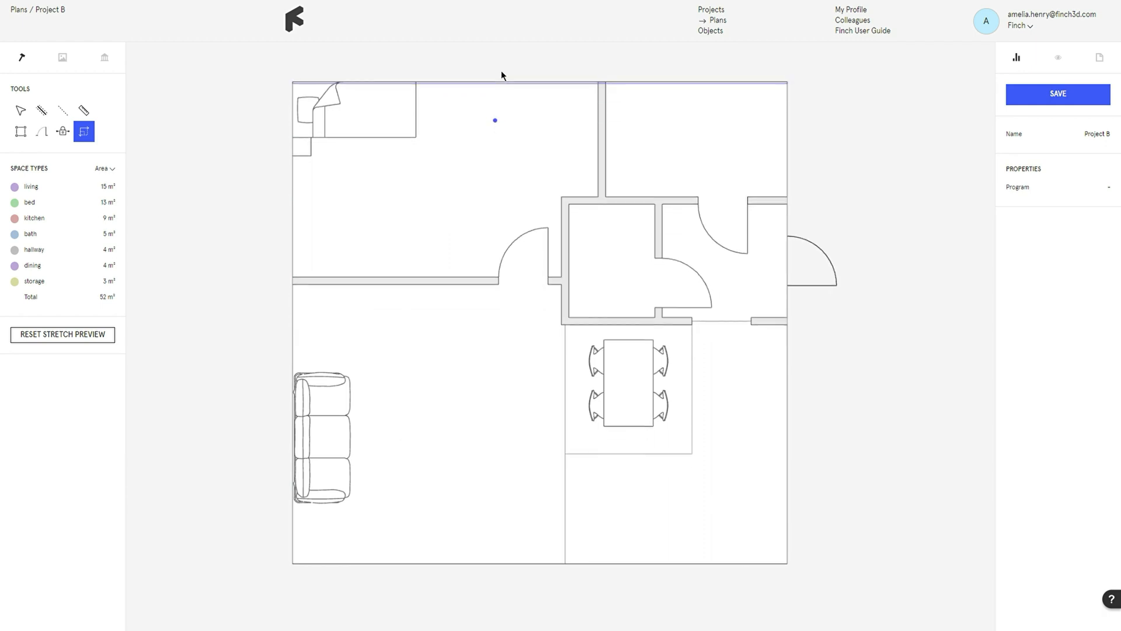
click(1057, 94)
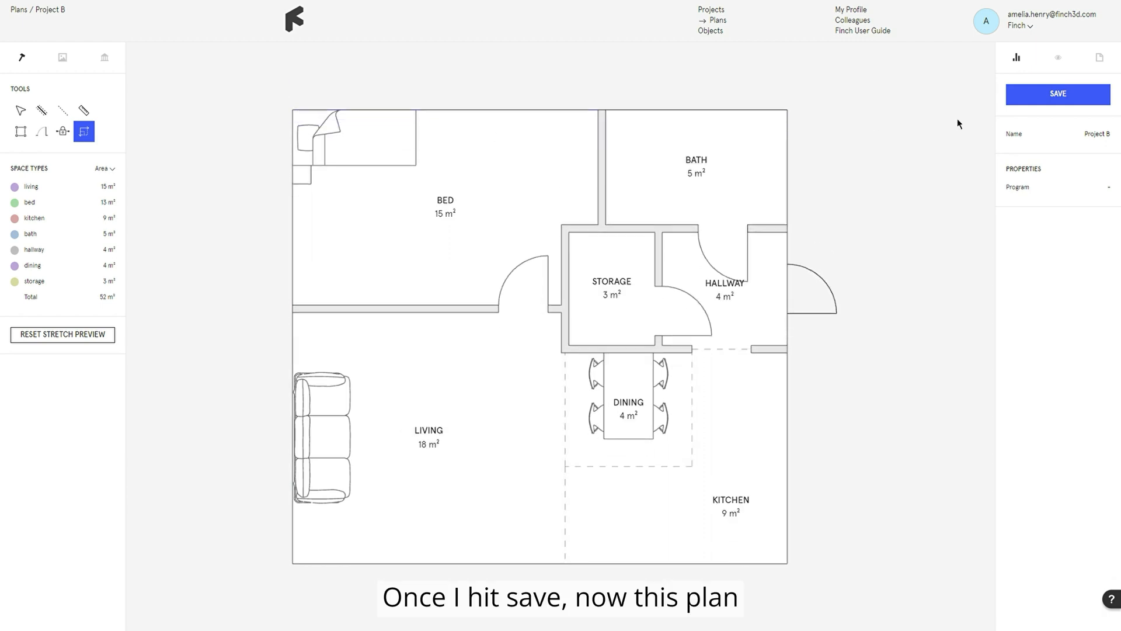
Reset the stretch preview to original size and save Project B as a plan template
click(1058, 94)
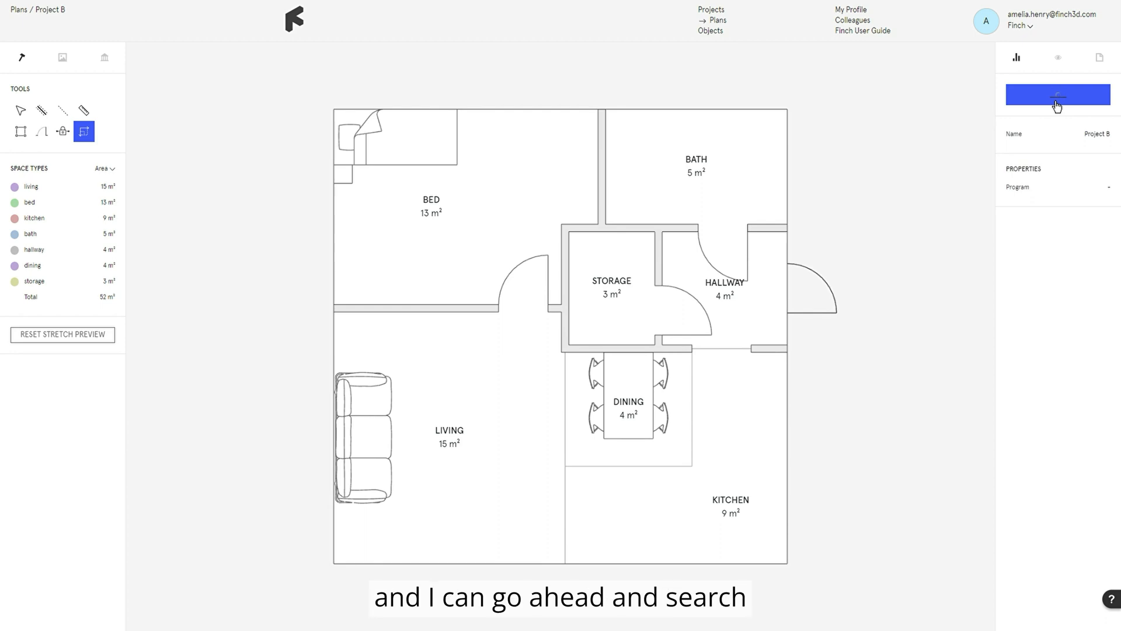
click(1058, 93)
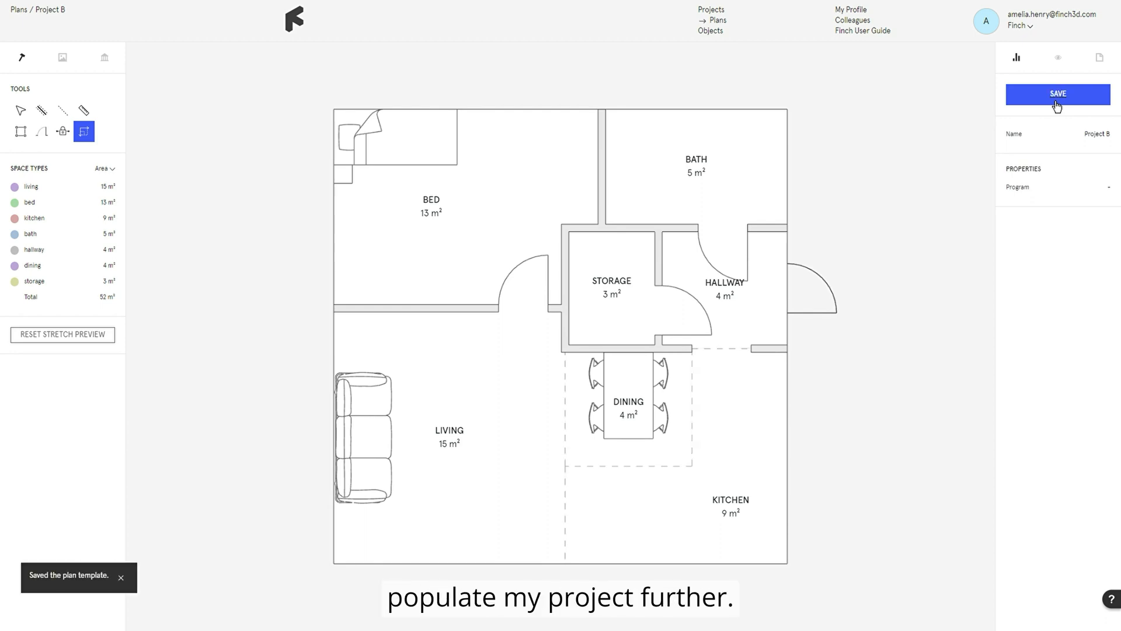